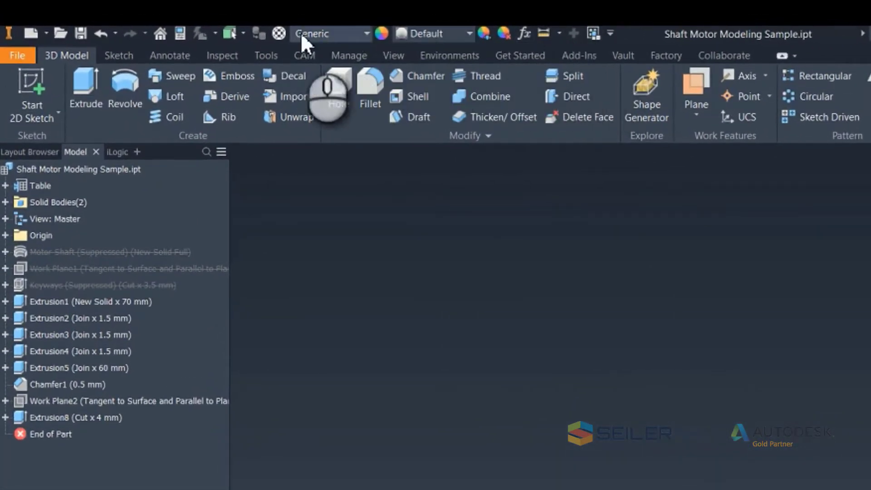
pyautogui.moveTo(278, 43)
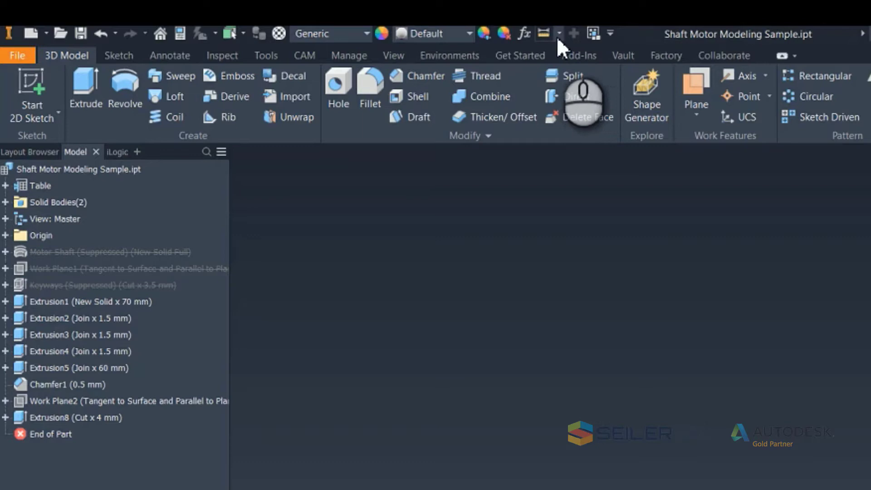
pyautogui.moveTo(556, 44)
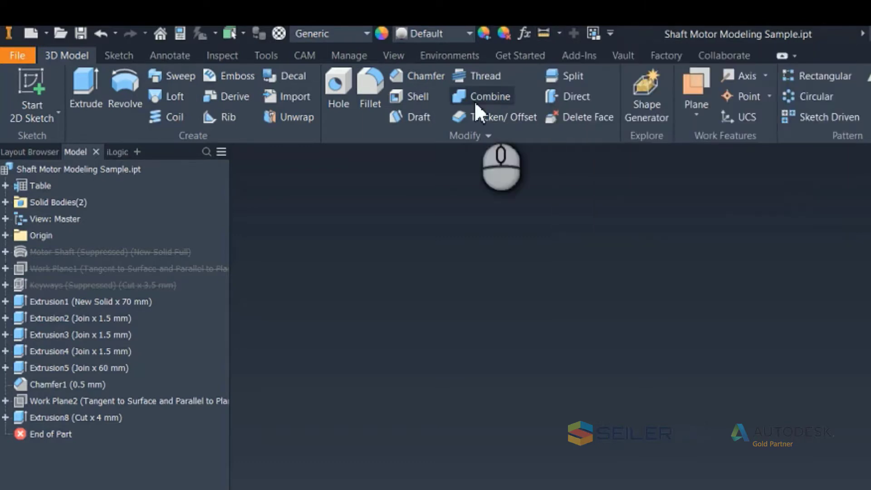
pyautogui.moveTo(349, 55)
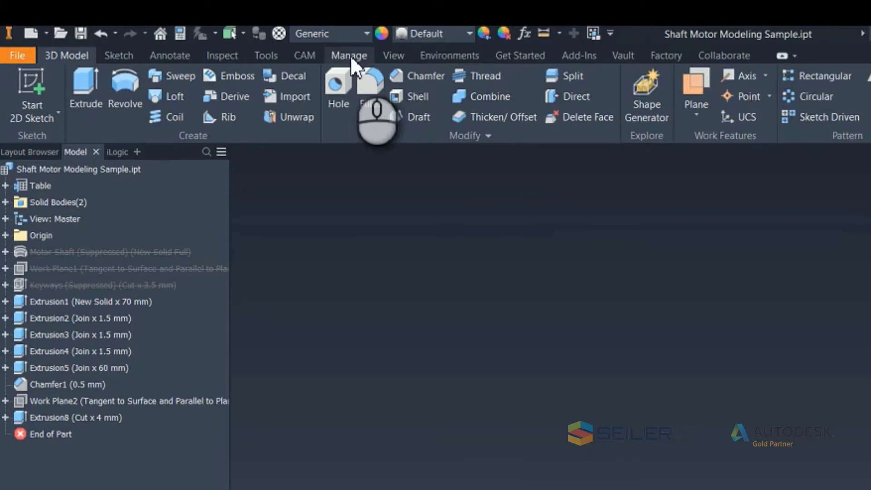
# - Browse the Manage tab commands, then return to the 3D Model tab
pyautogui.click(349, 55)
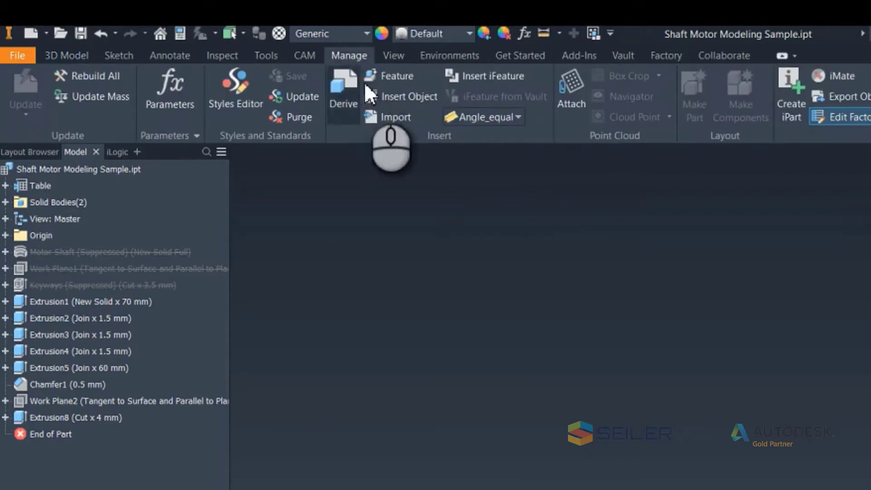
pyautogui.click(66, 55)
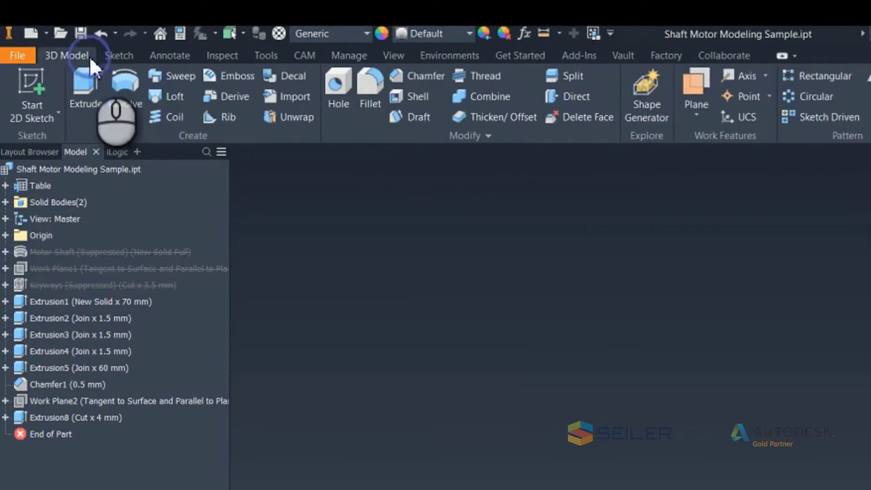
pyautogui.moveTo(586, 42)
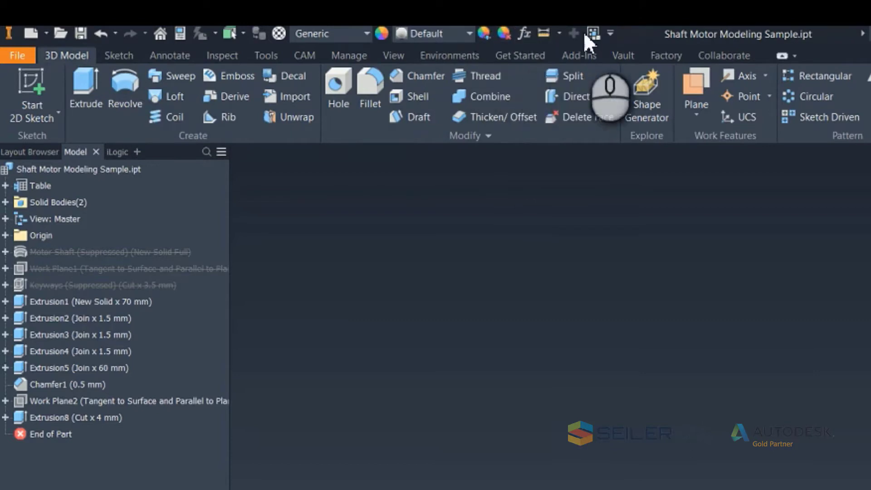
pyautogui.moveTo(612, 41)
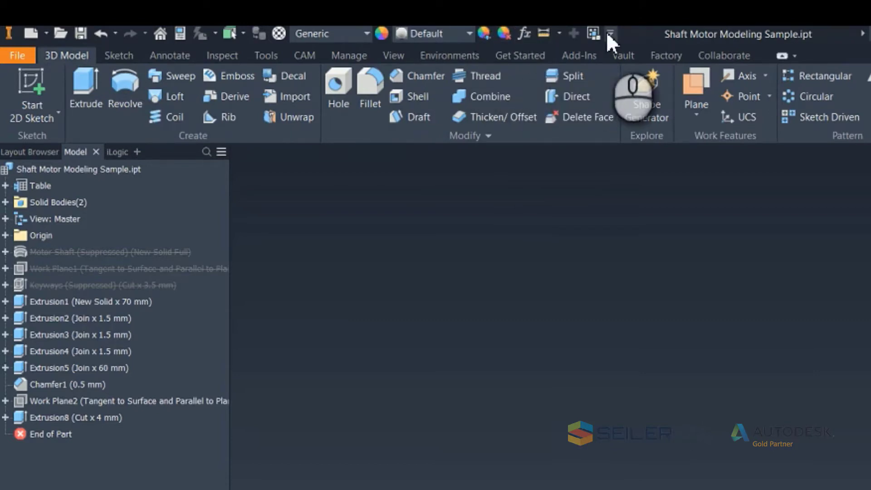
pyautogui.click(611, 33)
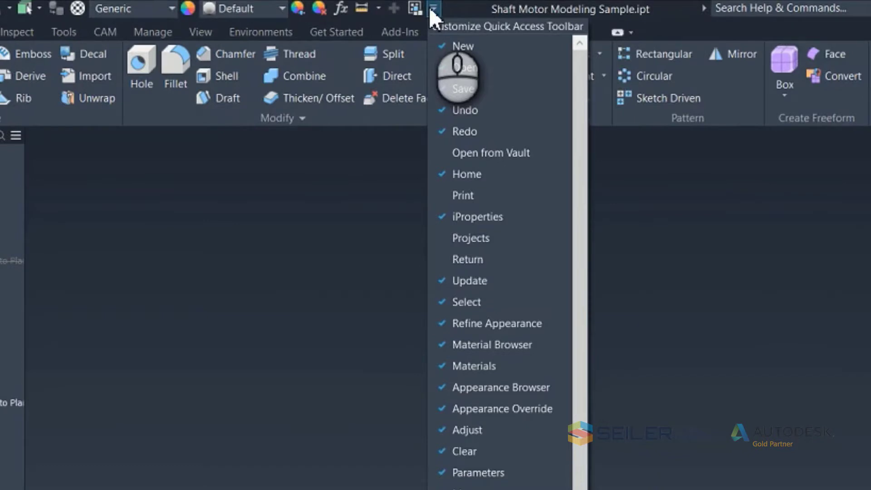
pyautogui.moveTo(517, 123)
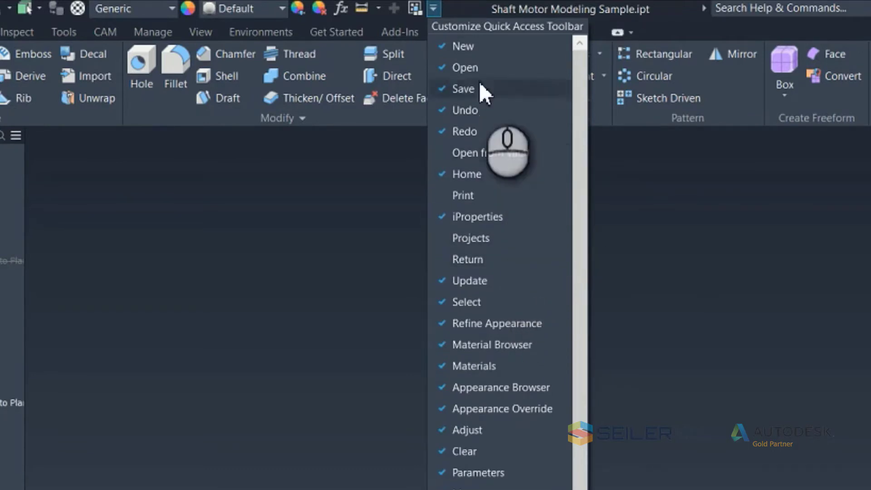
pyautogui.moveTo(464, 67)
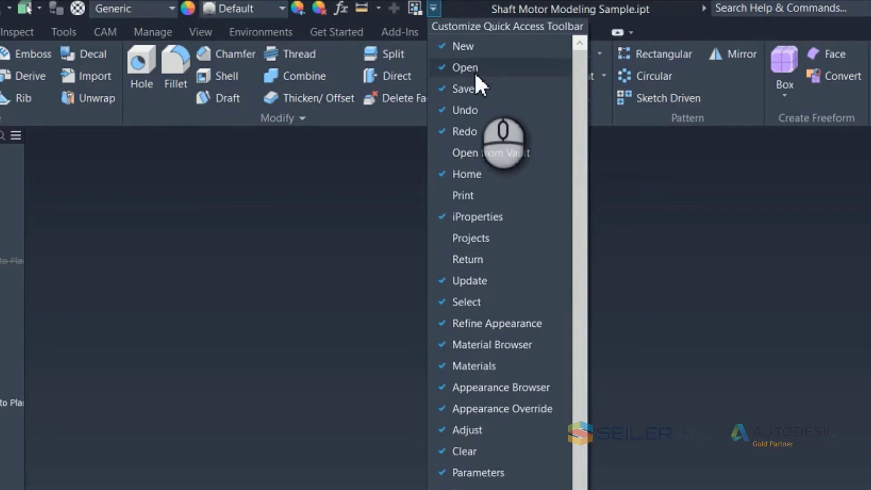
pyautogui.moveTo(436, 19)
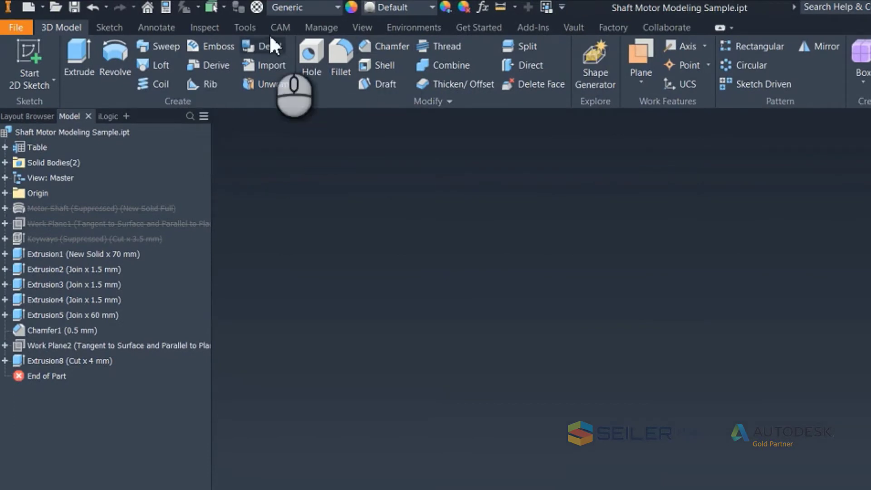
# - Add 2D Adaptive from the Tools CAM tab to the Quick Access Toolbar, then bring up its toolbar options
pyautogui.click(245, 27)
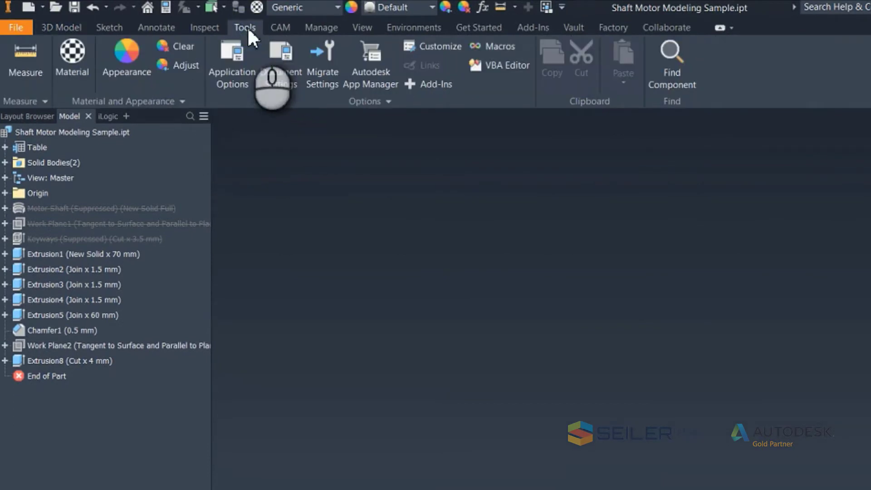
pyautogui.moveTo(231, 64)
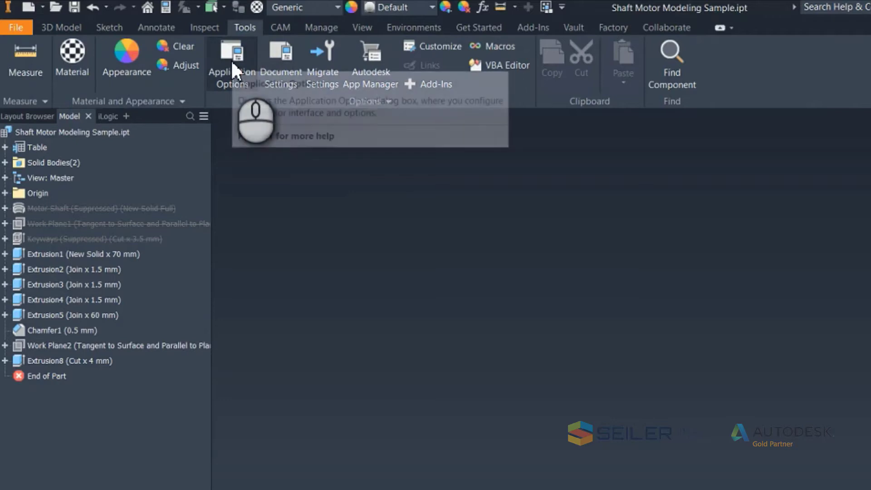
pyautogui.click(280, 27)
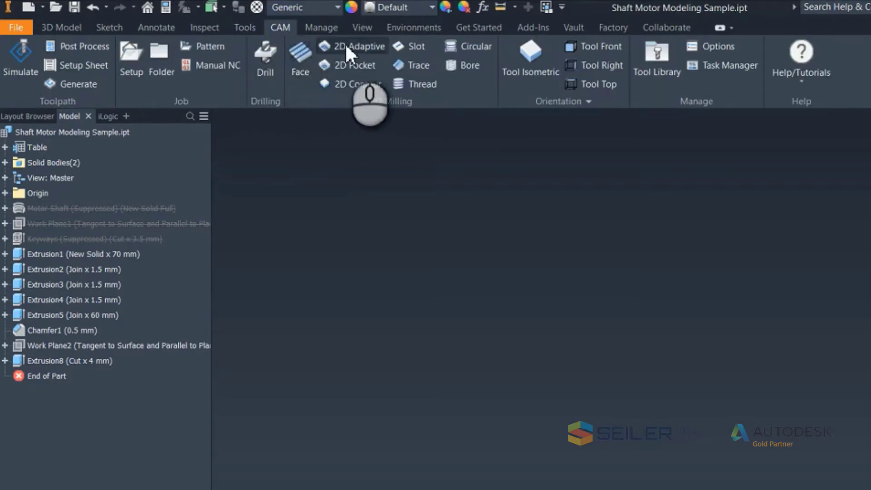
pyautogui.rightClick(351, 54)
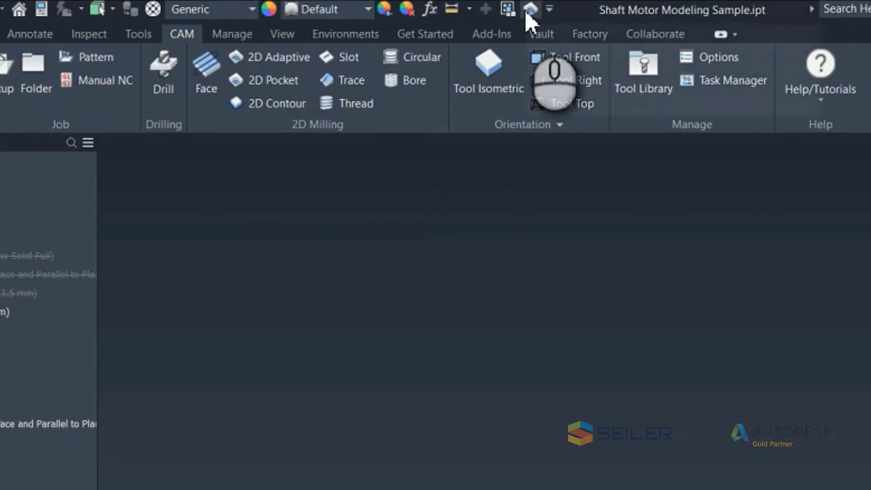
pyautogui.rightClick(530, 10)
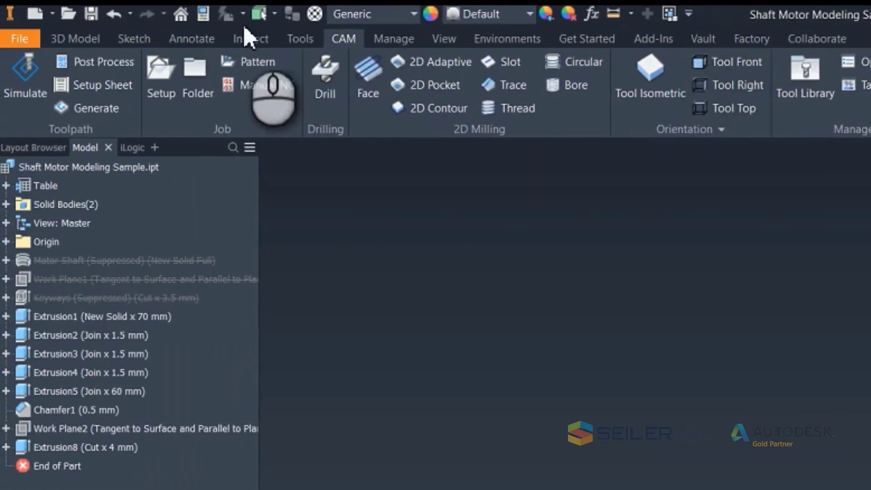
pyautogui.moveTo(89, 14)
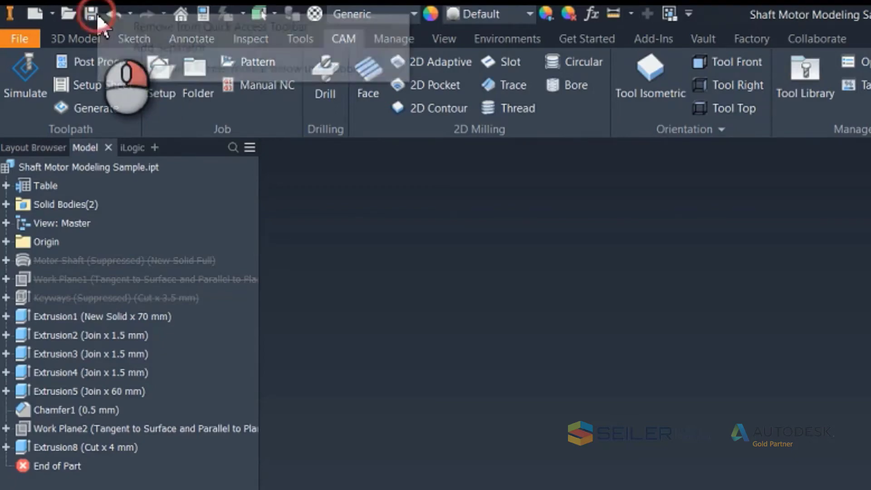
# - Add separators after Save and Redo, then bring up Circle's options on the Sketch tab
pyautogui.rightClick(89, 14)
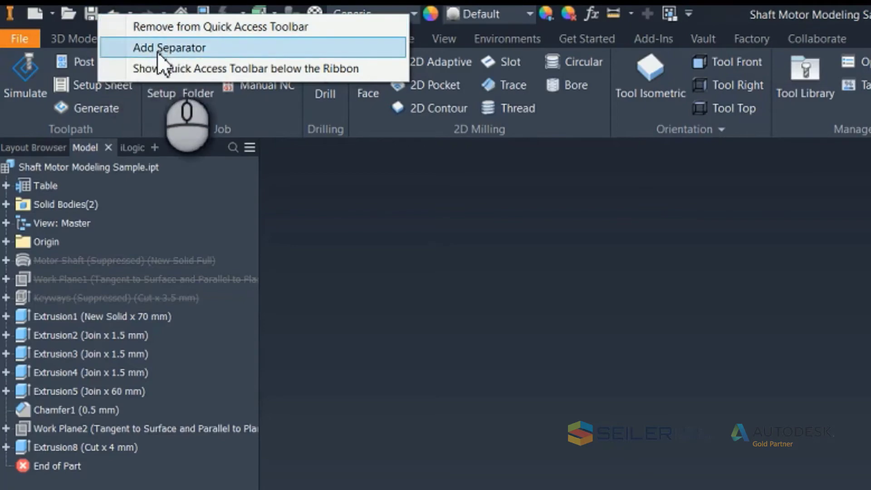
pyautogui.moveTo(161, 62)
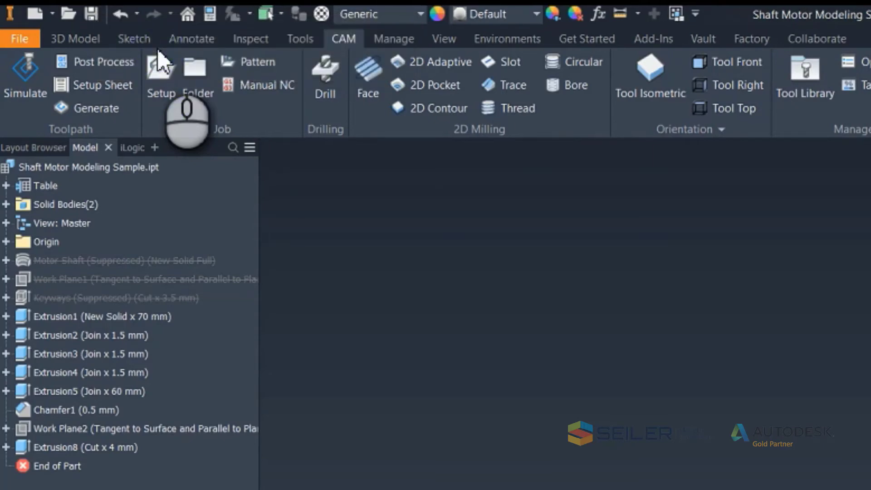
pyautogui.moveTo(134, 75)
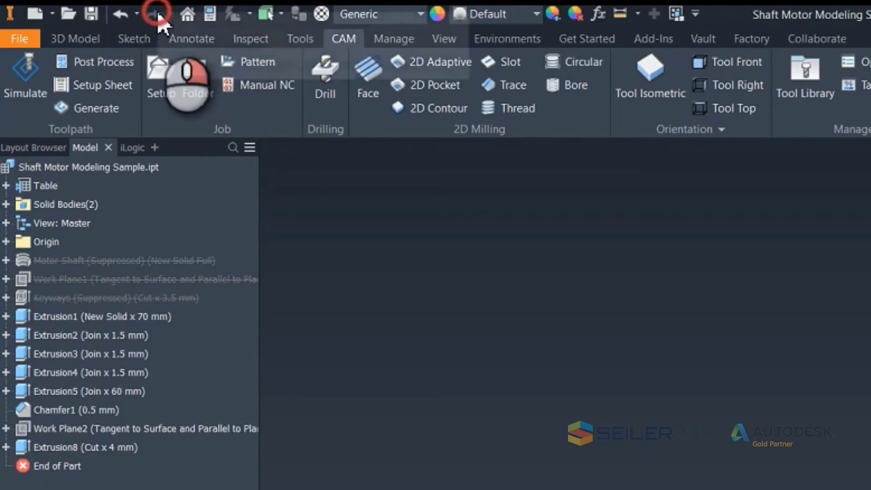
pyautogui.rightClick(156, 13)
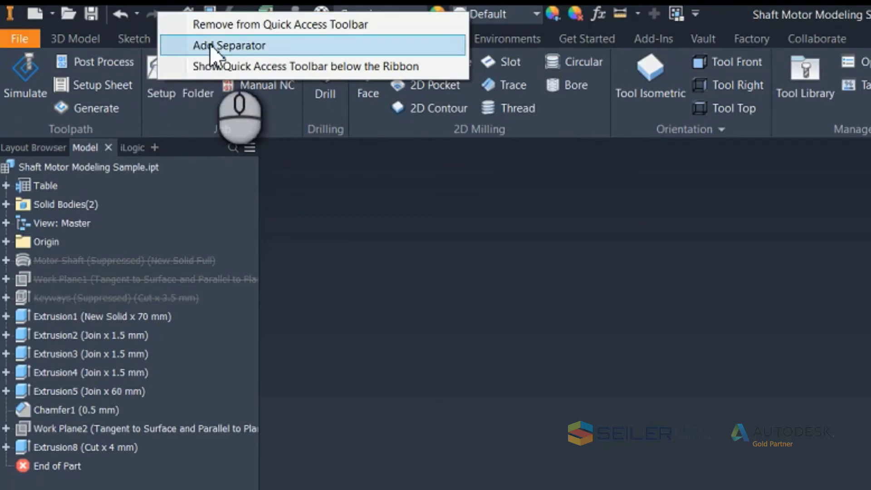
pyautogui.click(229, 45)
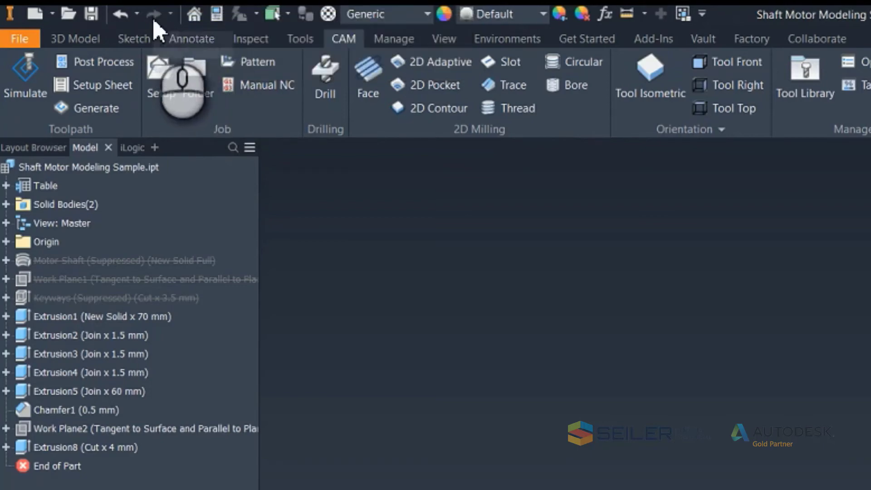
pyautogui.moveTo(251, 38)
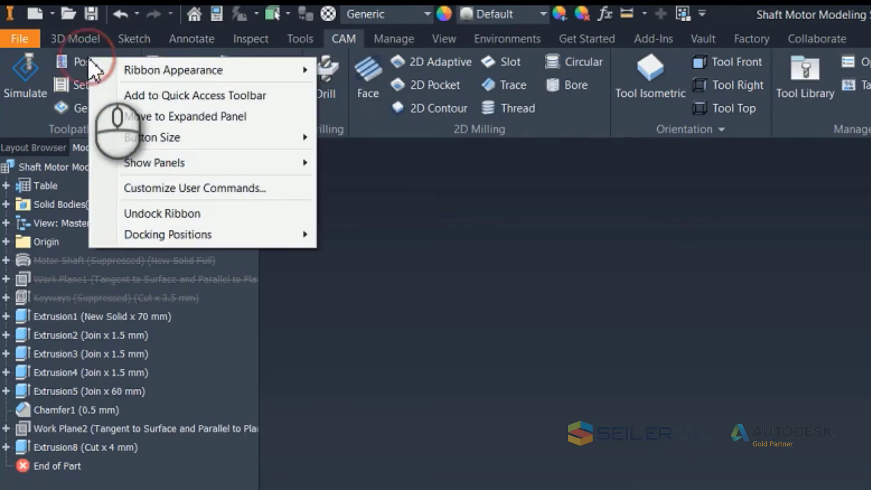
pyautogui.click(133, 38)
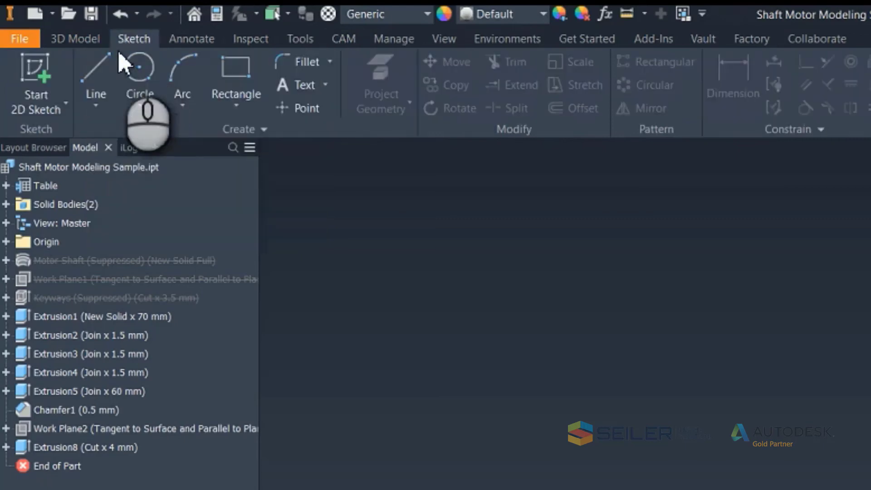
pyautogui.rightClick(139, 72)
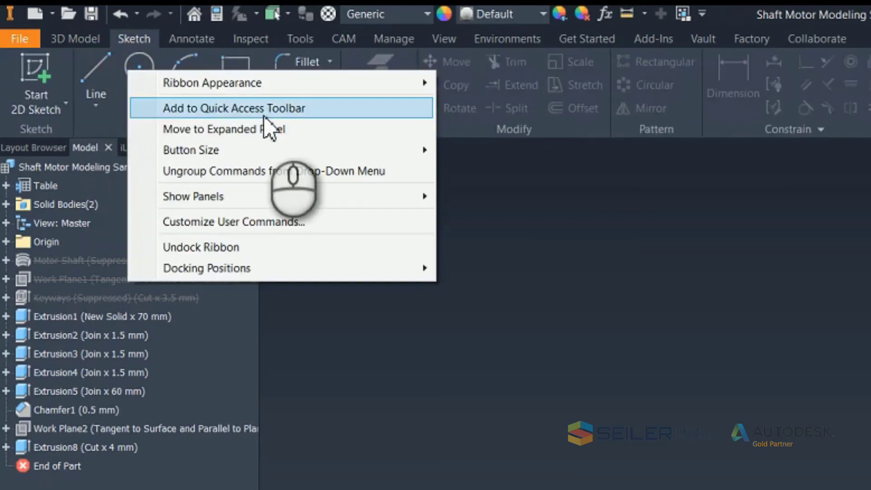